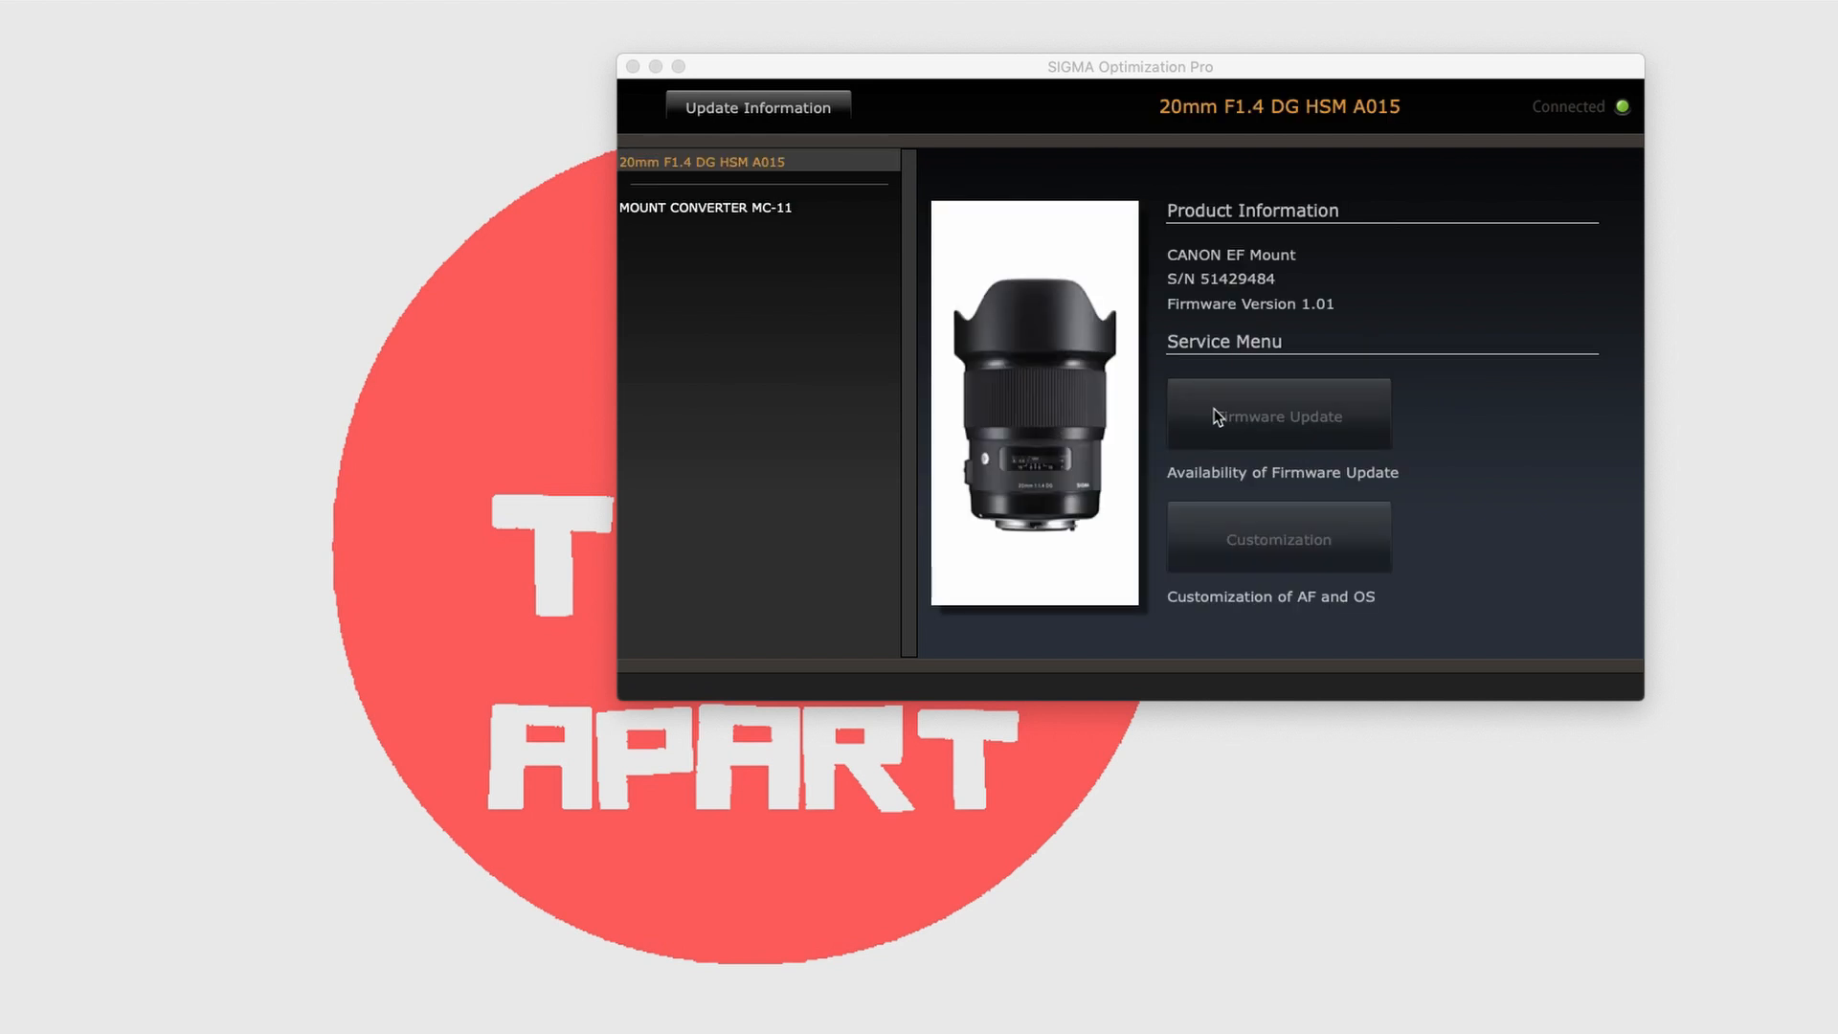
mouse_move(1569, 428)
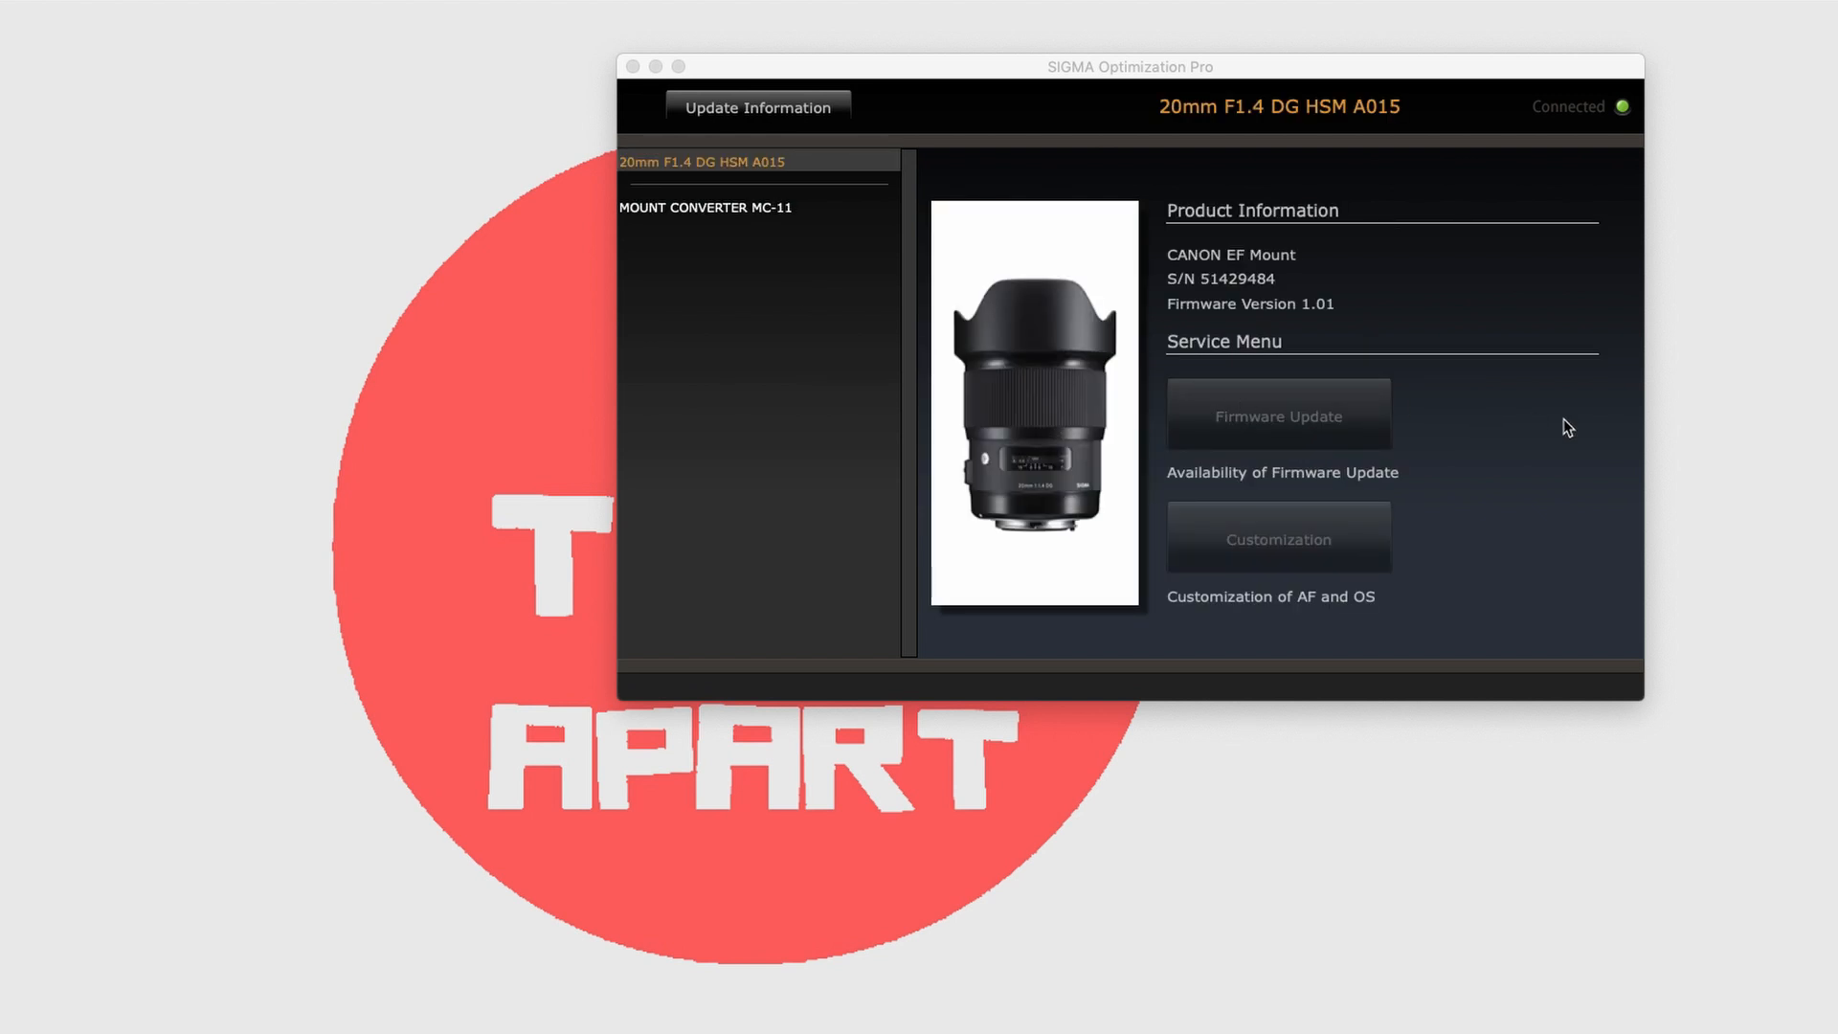
Start the firmware update for the 20mm F1.4 A015 lens, accepting the latest-firmware offer and the caution
click(1277, 413)
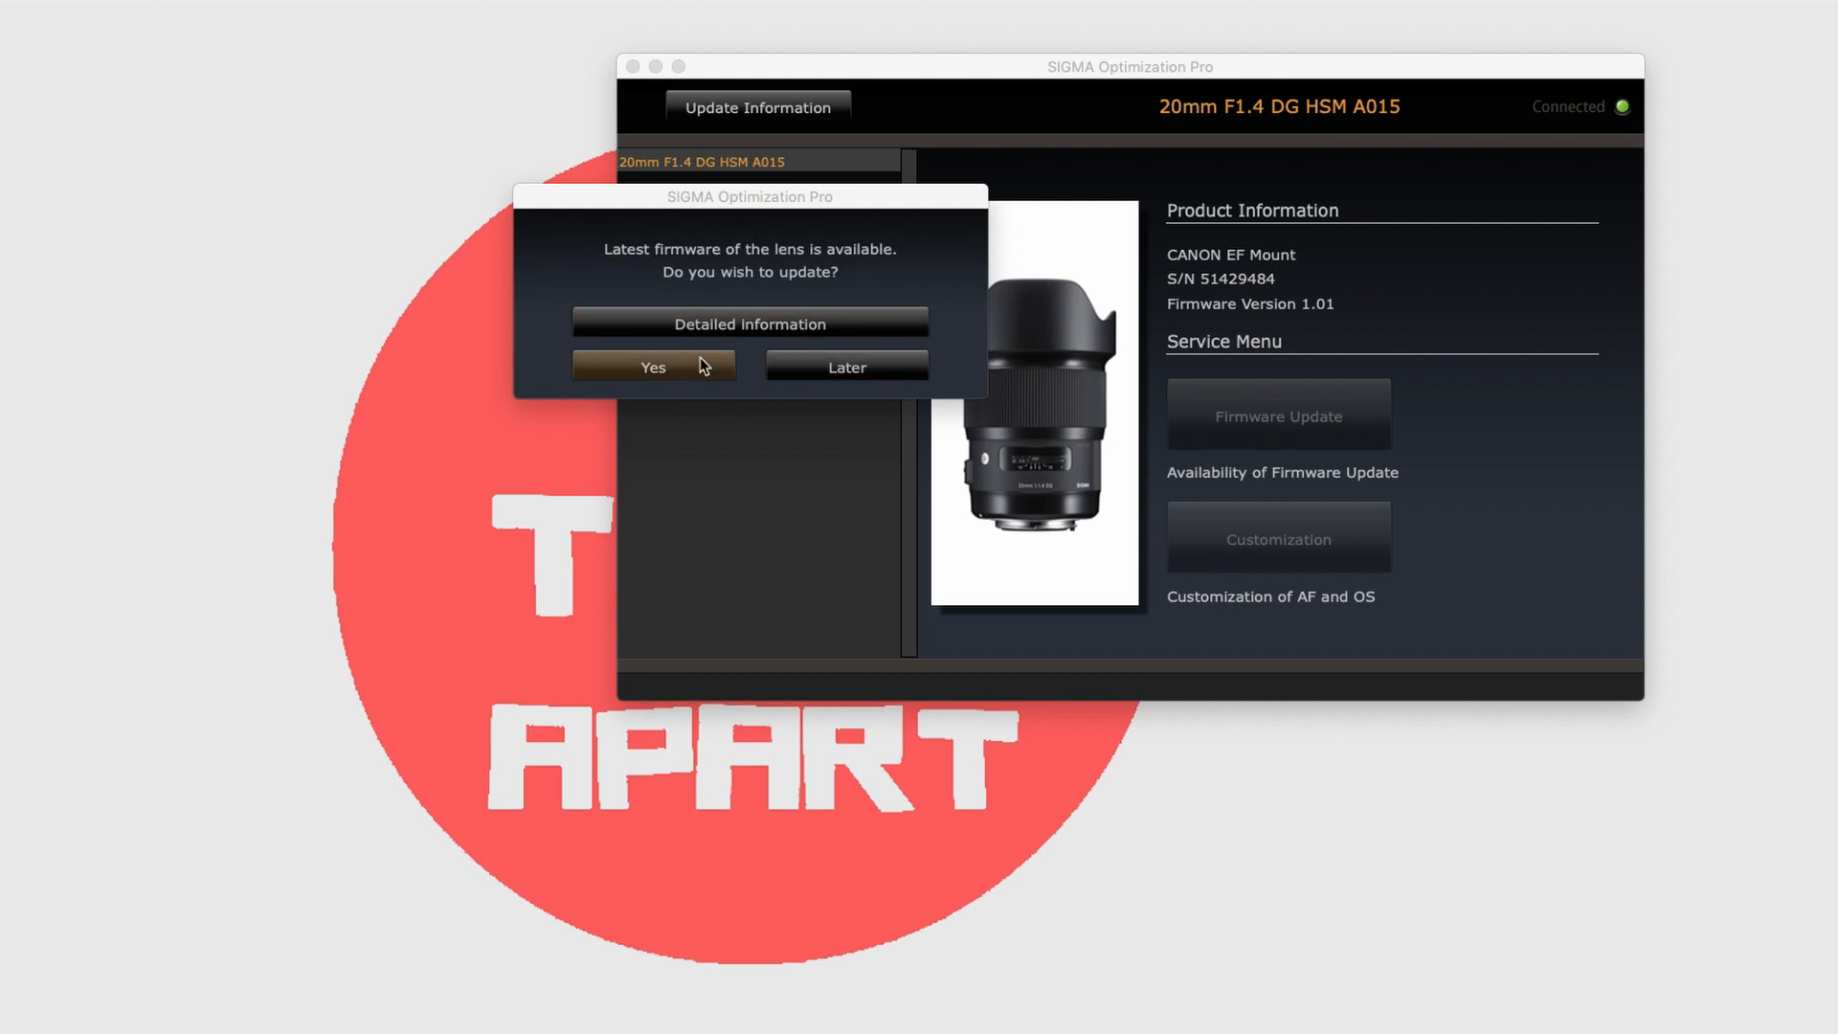
click(653, 367)
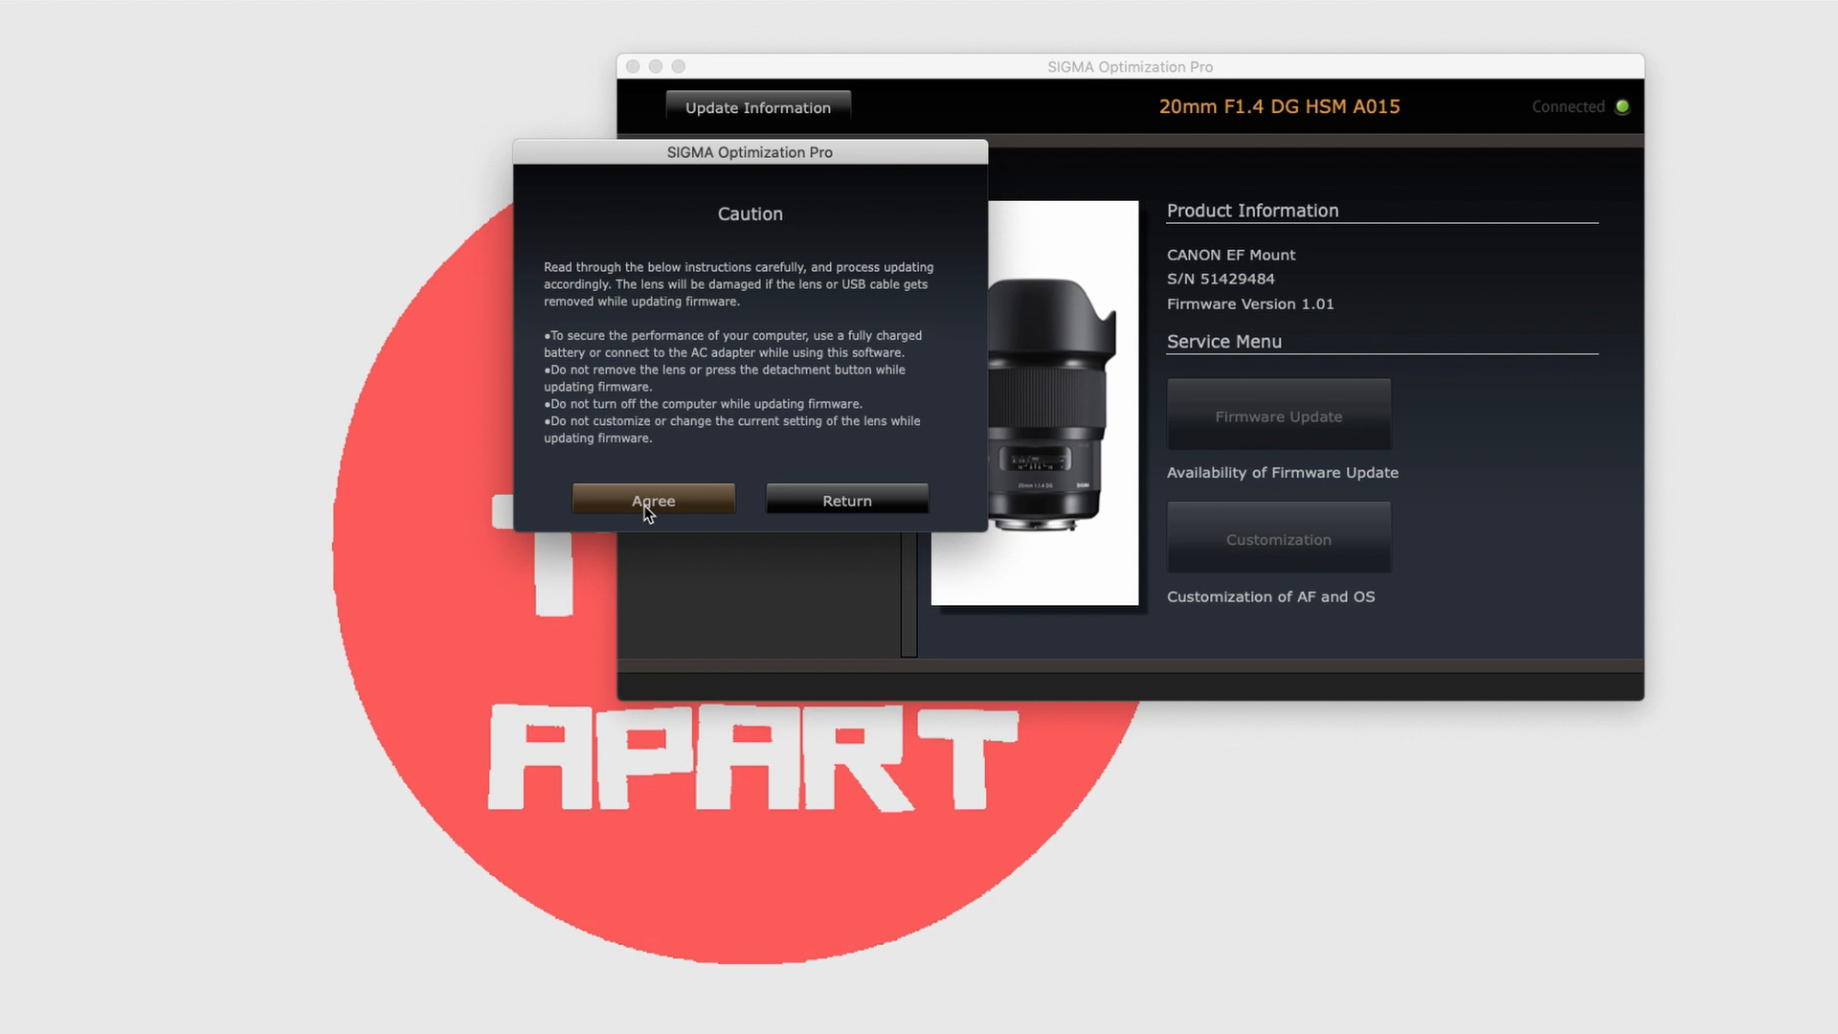
click(653, 500)
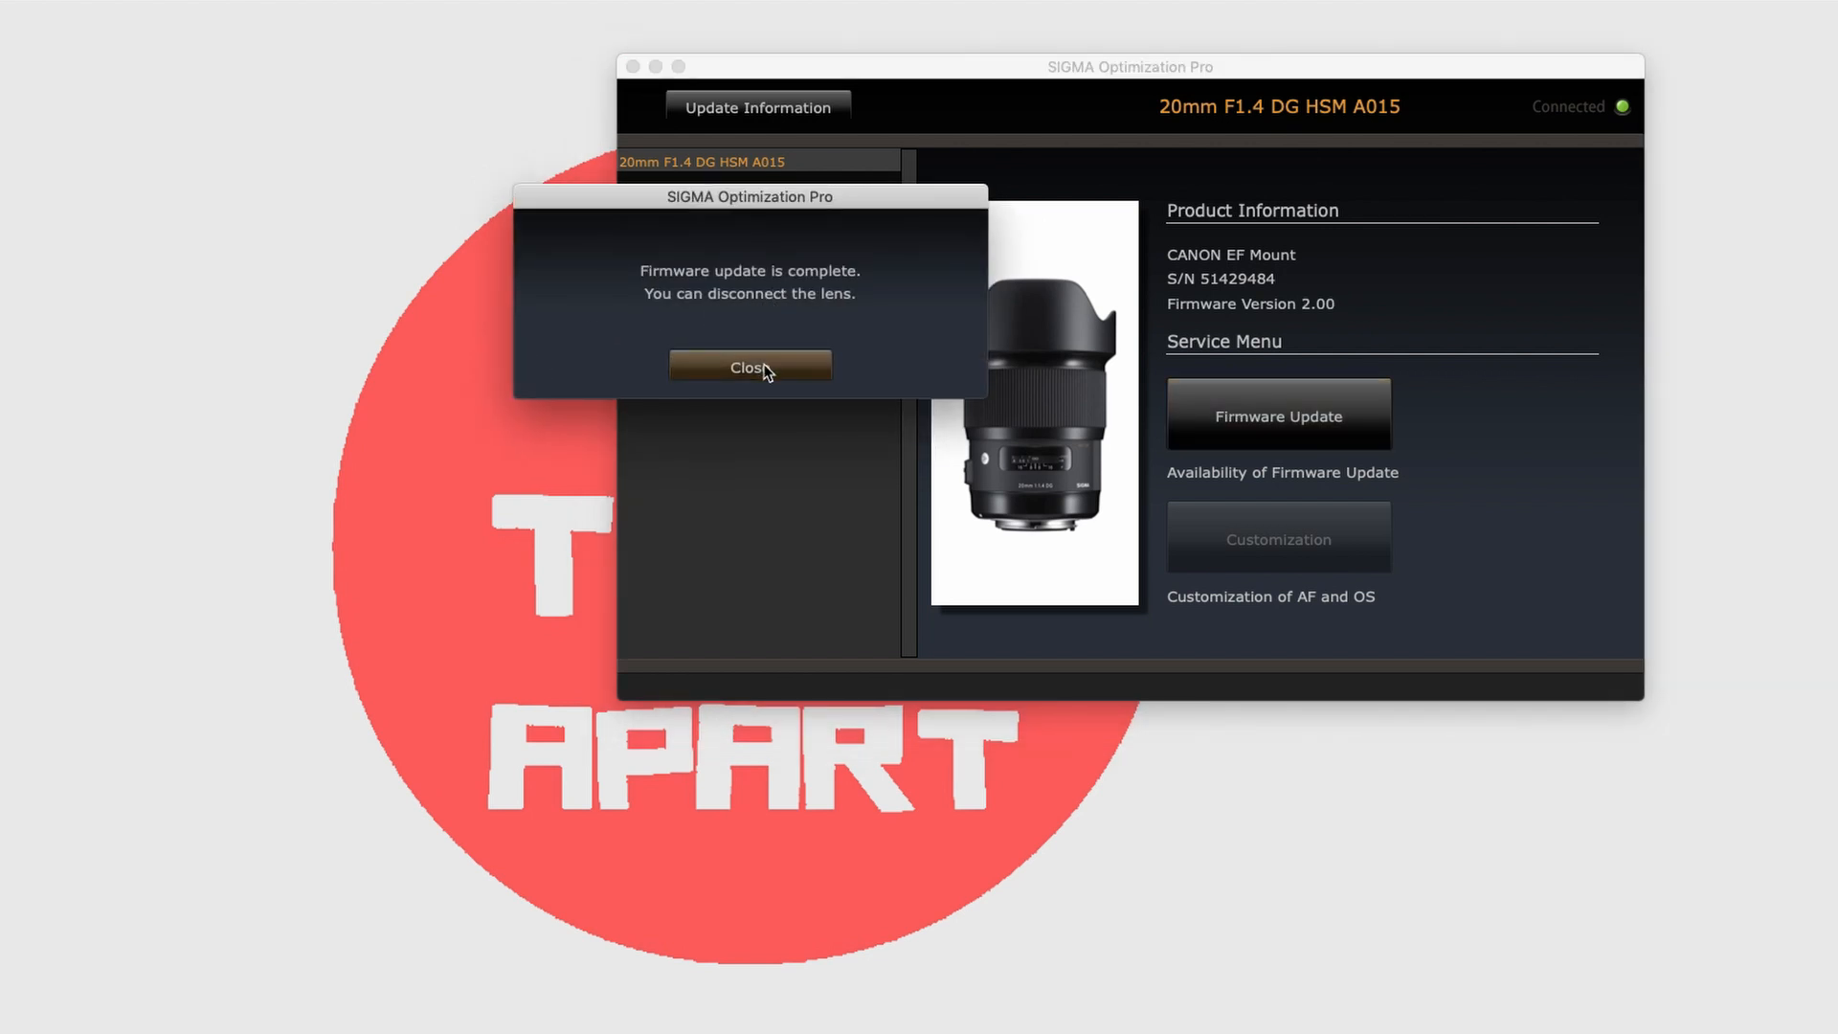
Dismiss the 'Firmware update is complete' message once version 2.00 is installed
click(749, 368)
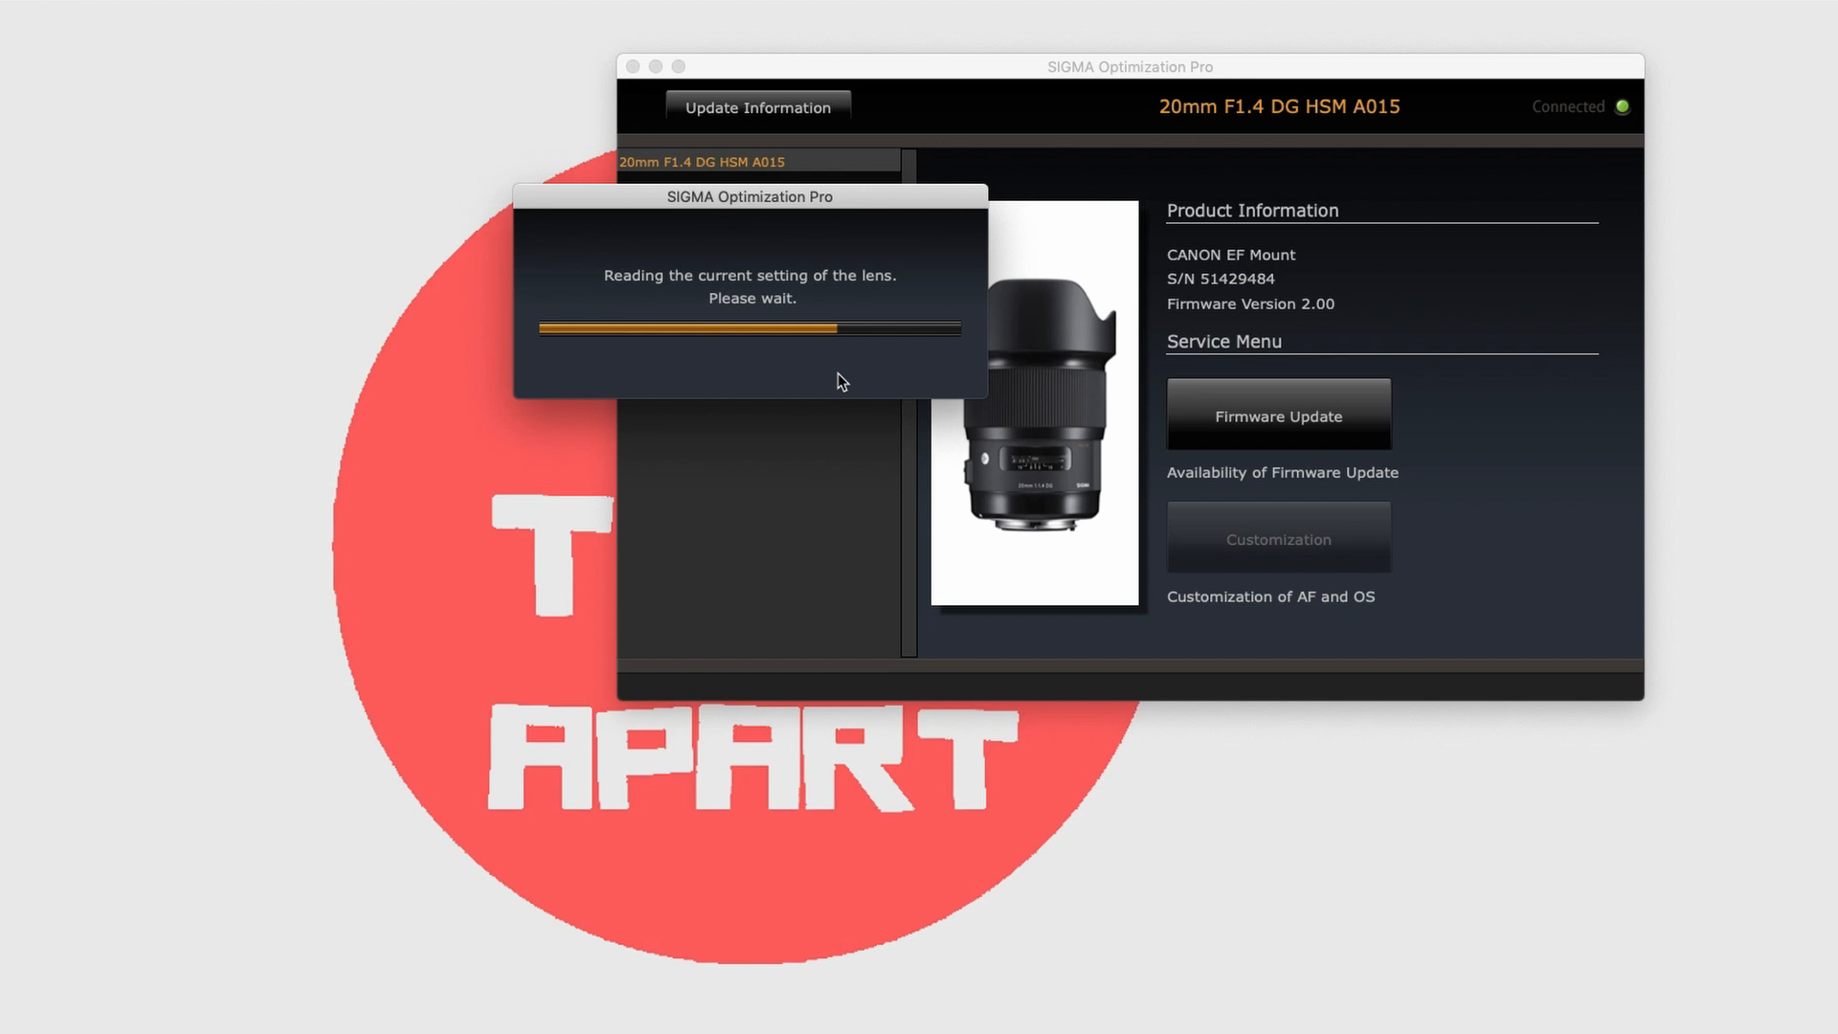